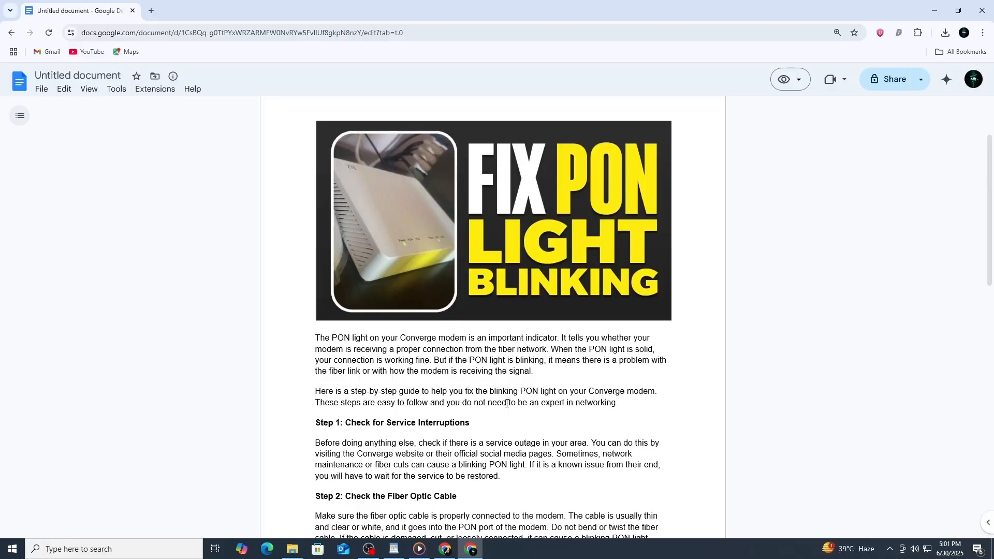
Step: Scroll to Step 1 and clear the heading highlight after reading it
scroll(down, 3)
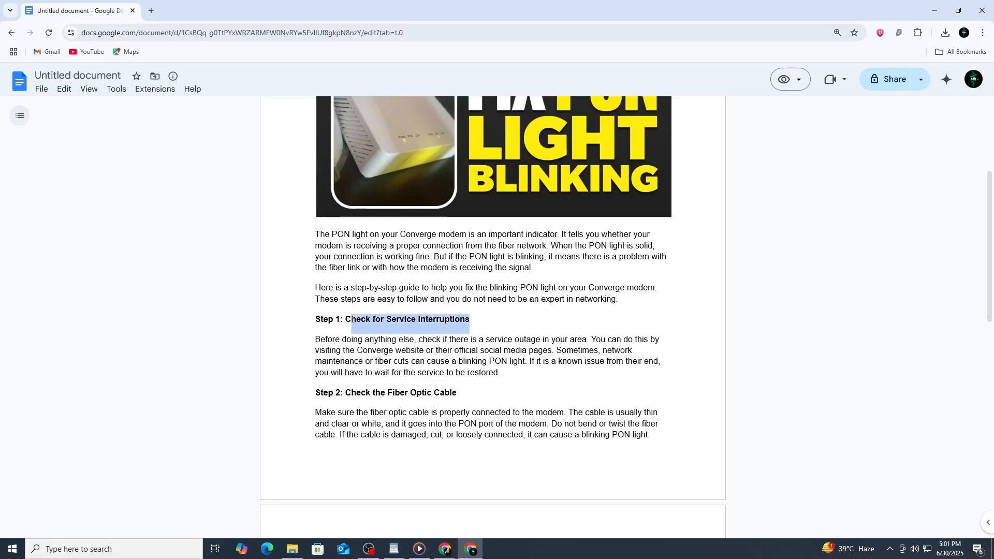
click(484, 320)
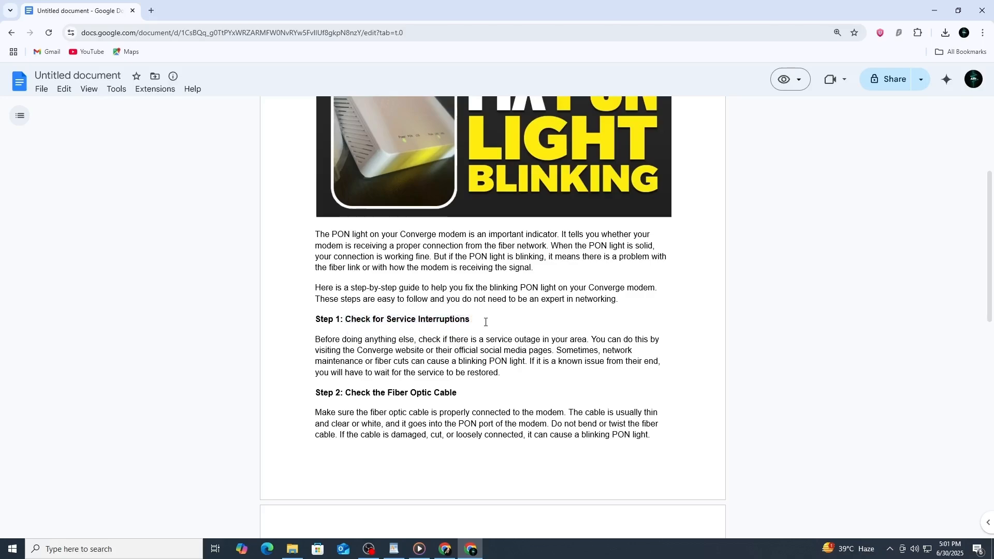
mouse_move(474, 340)
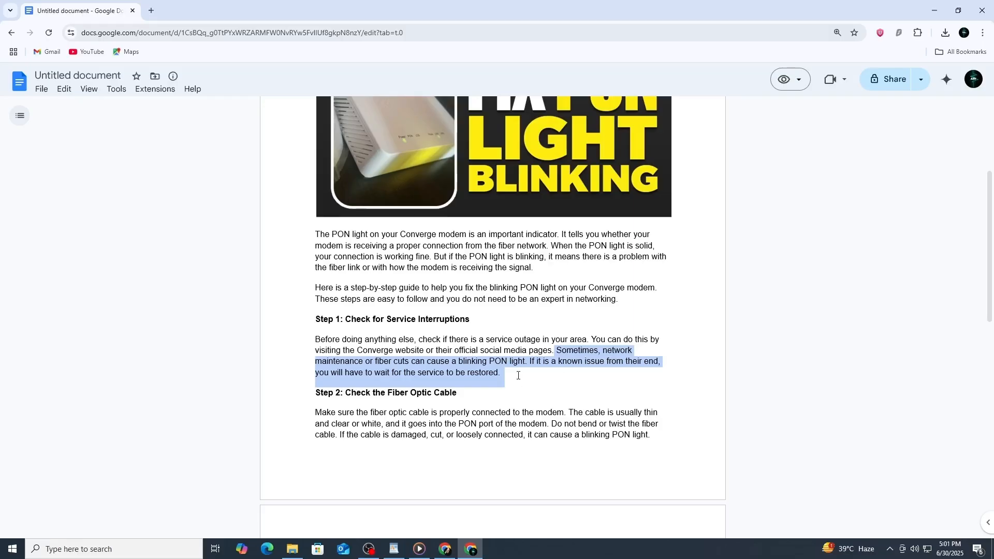
Step: Scroll through Step 2's fiber cable instructions down to the Step 3 heading
scroll(down, 3)
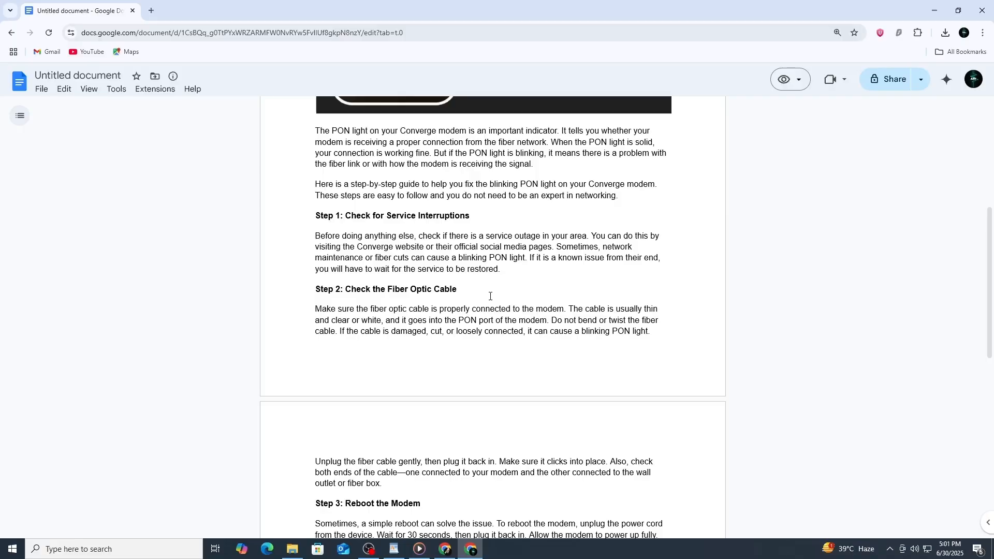
mouse_move(464, 288)
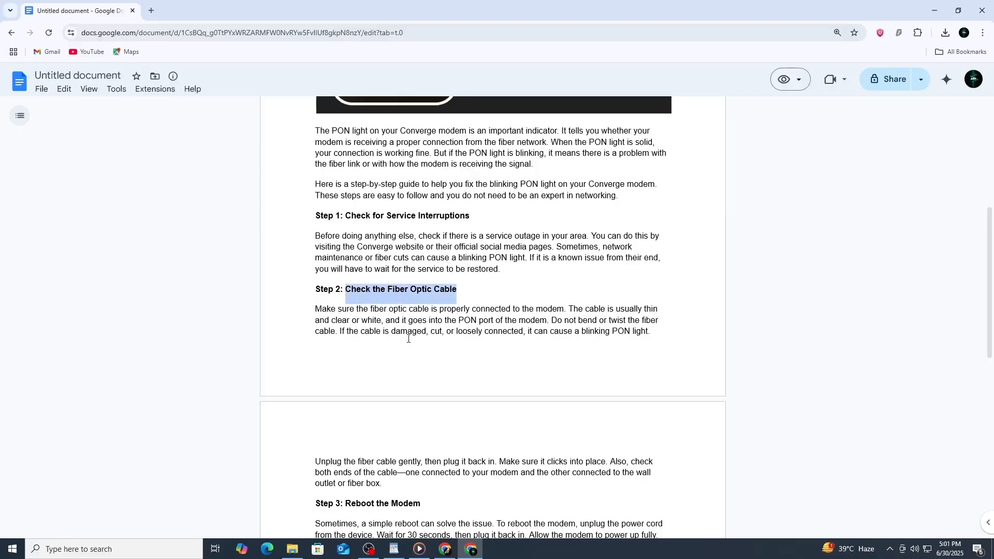
scroll(down, 3)
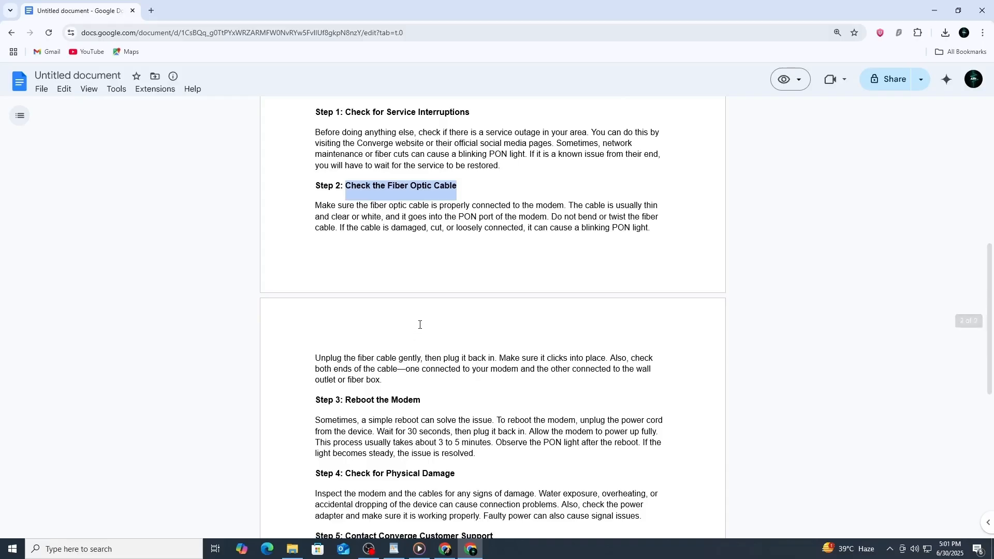
mouse_move(444, 300)
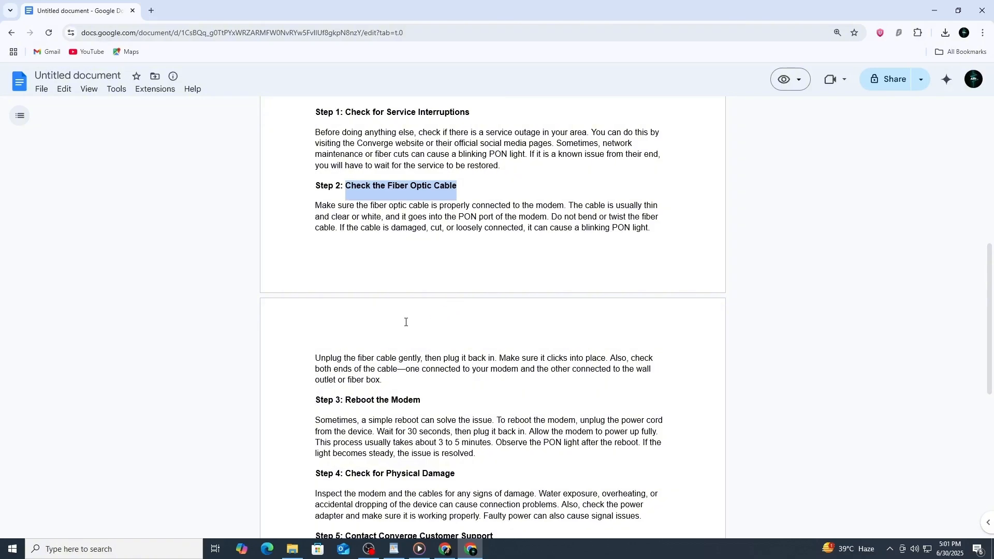
mouse_move(171, 299)
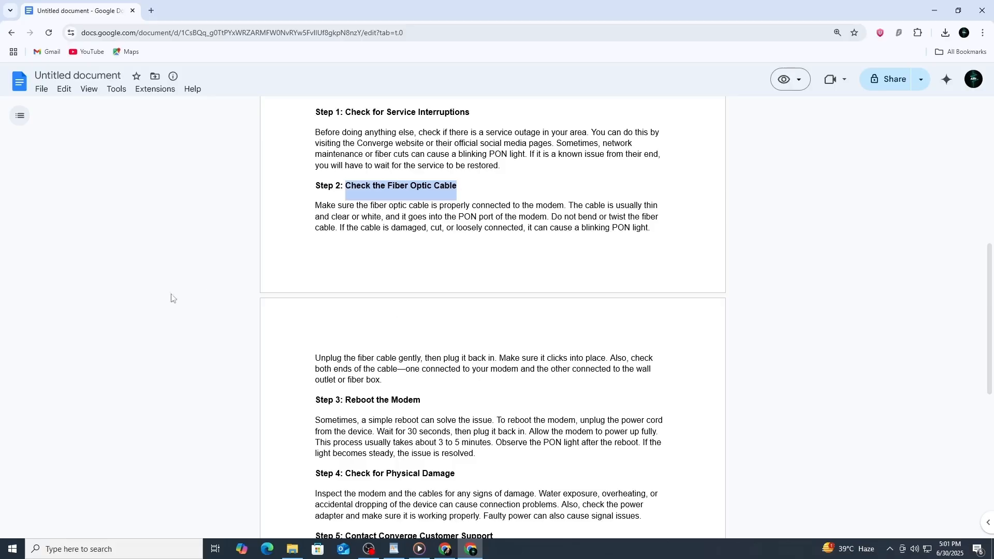
mouse_move(498, 354)
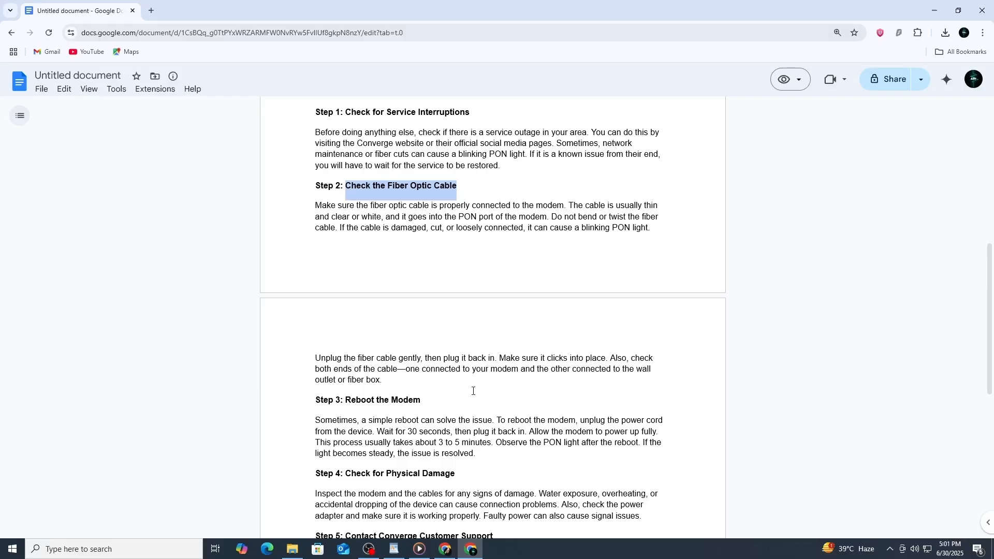
scroll(down, 3)
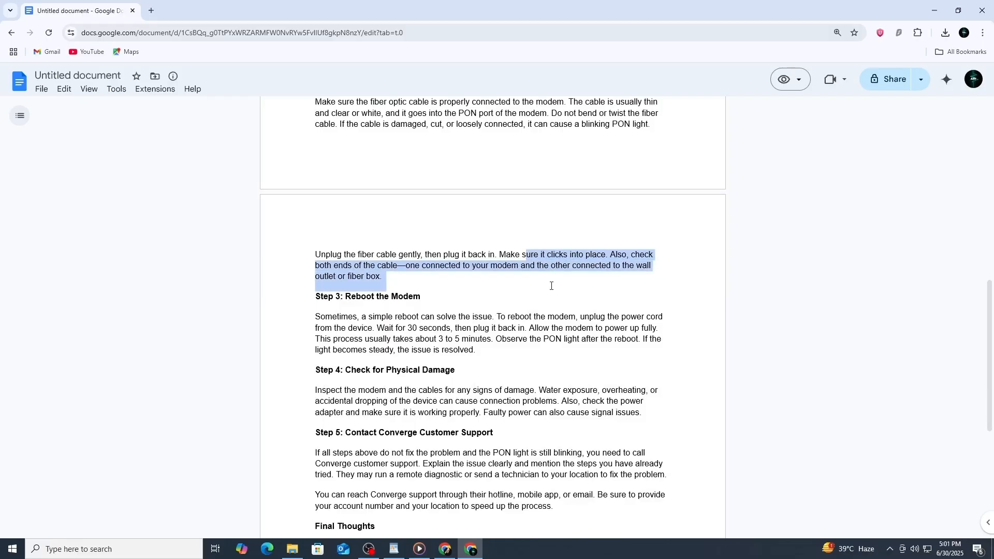
click(422, 303)
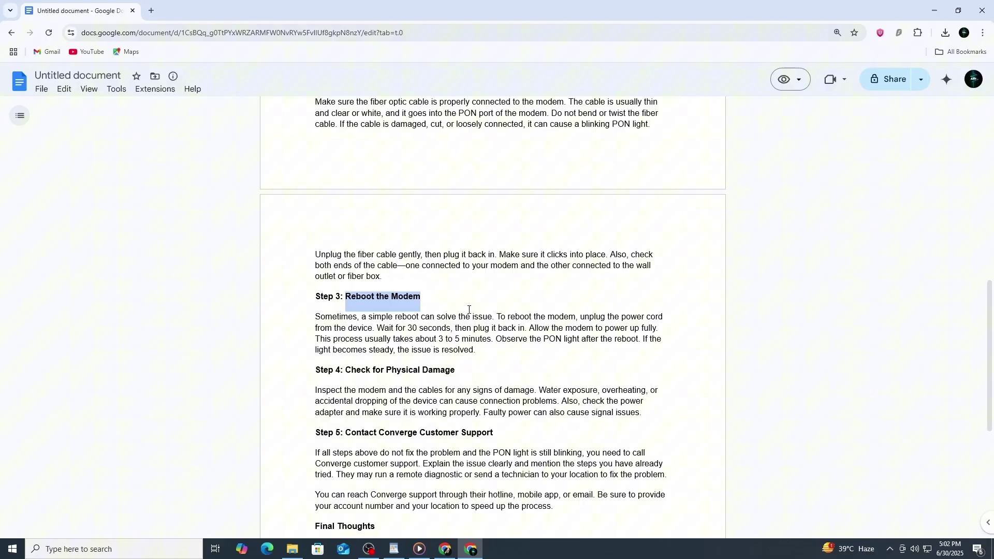
Step: Scroll through Step 3 and clear the highlight on the 30-second wait figure
scroll(down, 3)
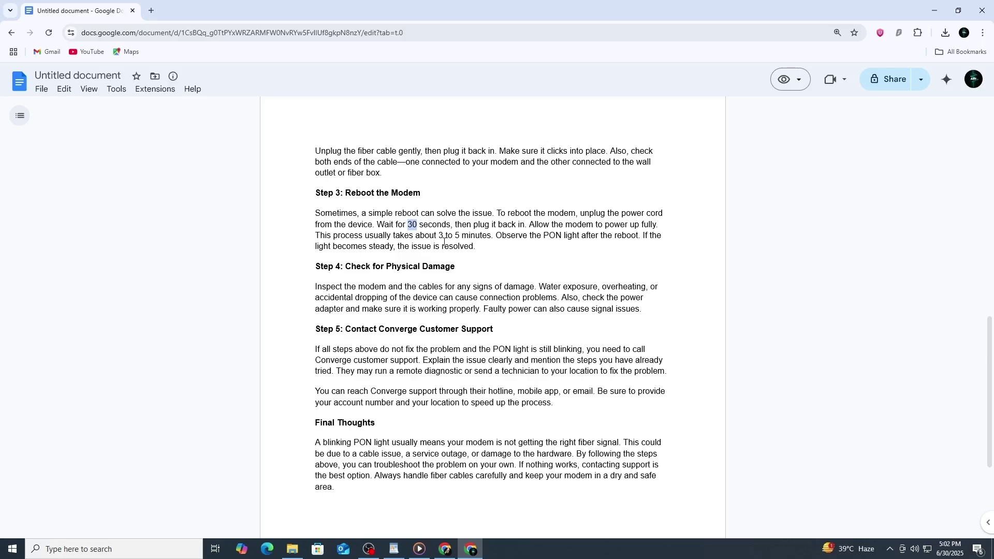
click(448, 248)
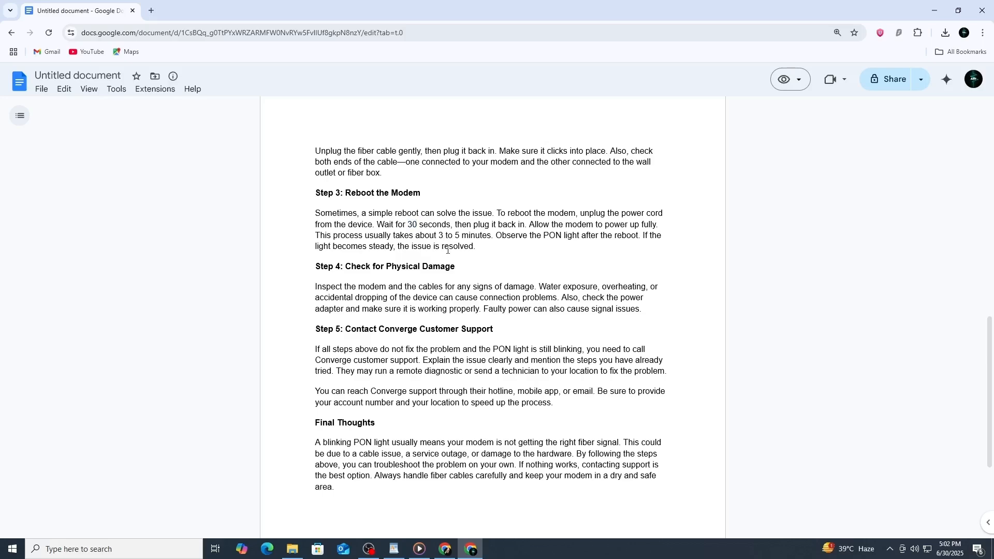
mouse_move(594, 229)
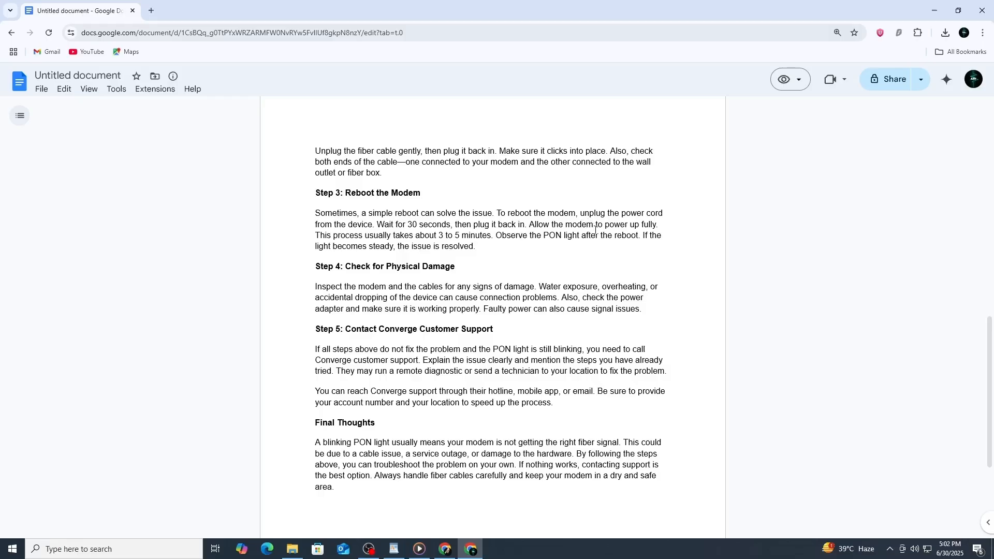
mouse_move(446, 247)
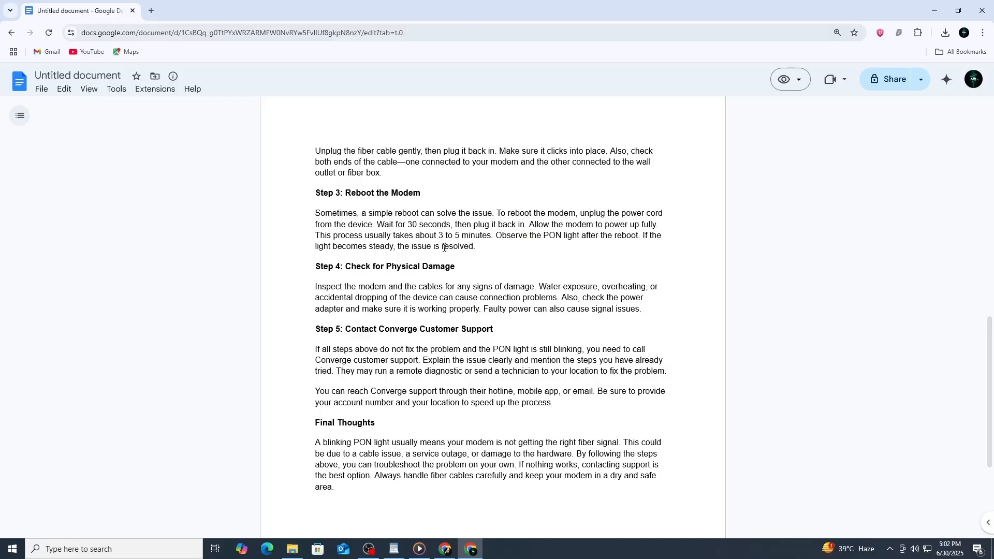
mouse_move(467, 269)
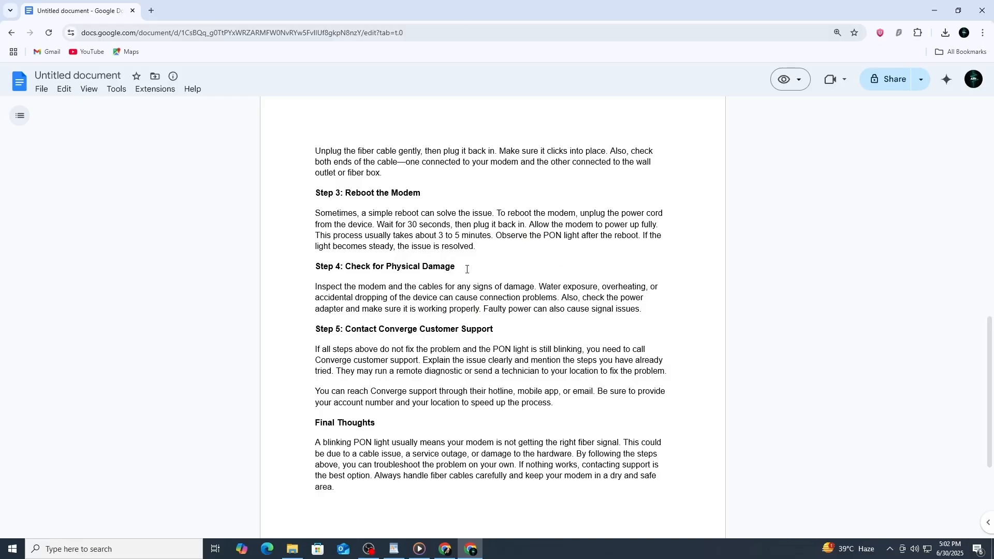
Step: Highlight 'Check for Physical Damage', then clear it and the water exposure sentence highlight
double_click(400, 266)
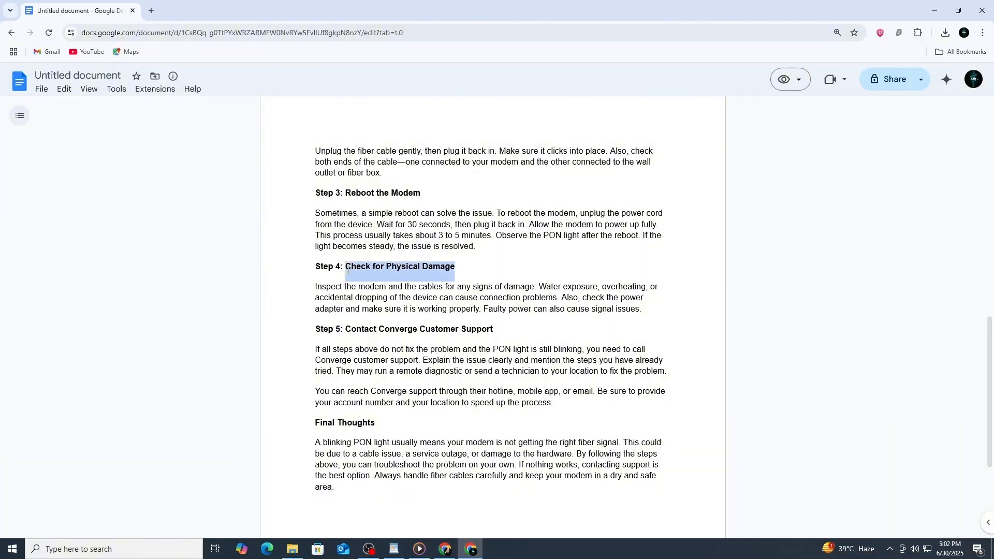
mouse_move(473, 295)
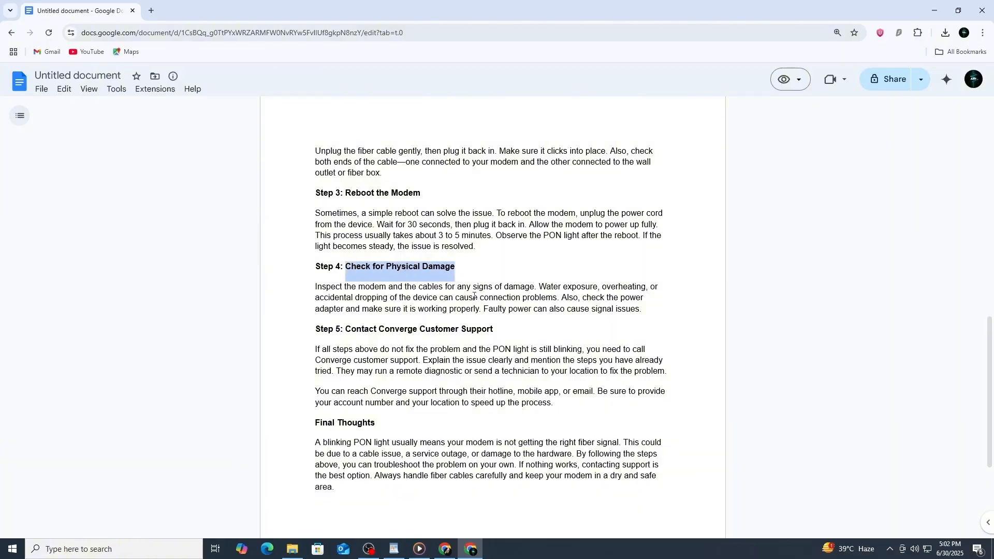
click(534, 290)
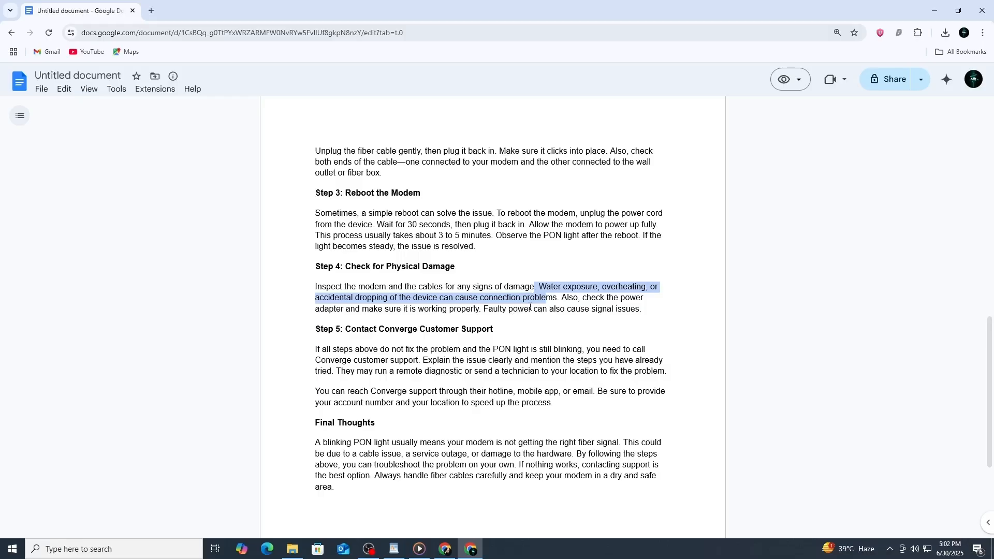
click(520, 308)
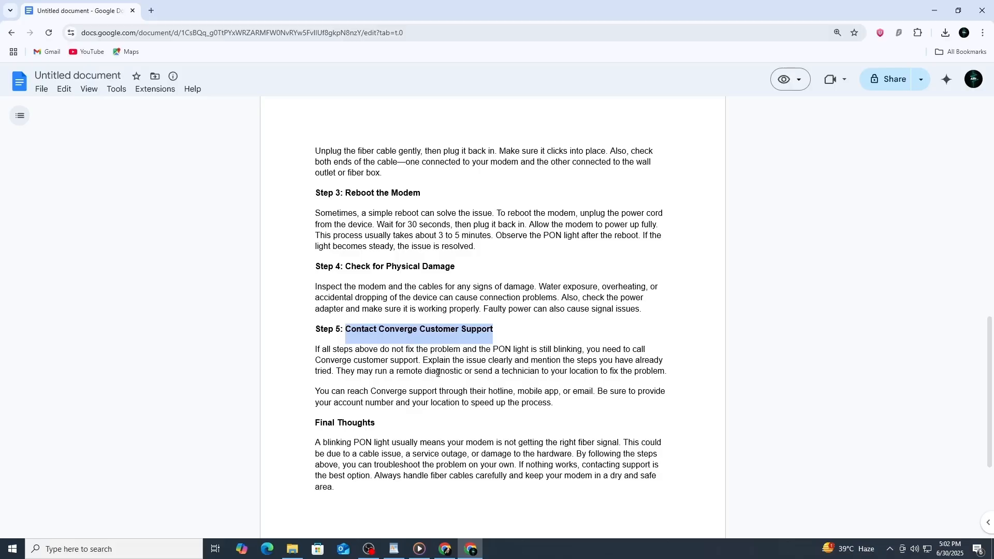
mouse_move(446, 369)
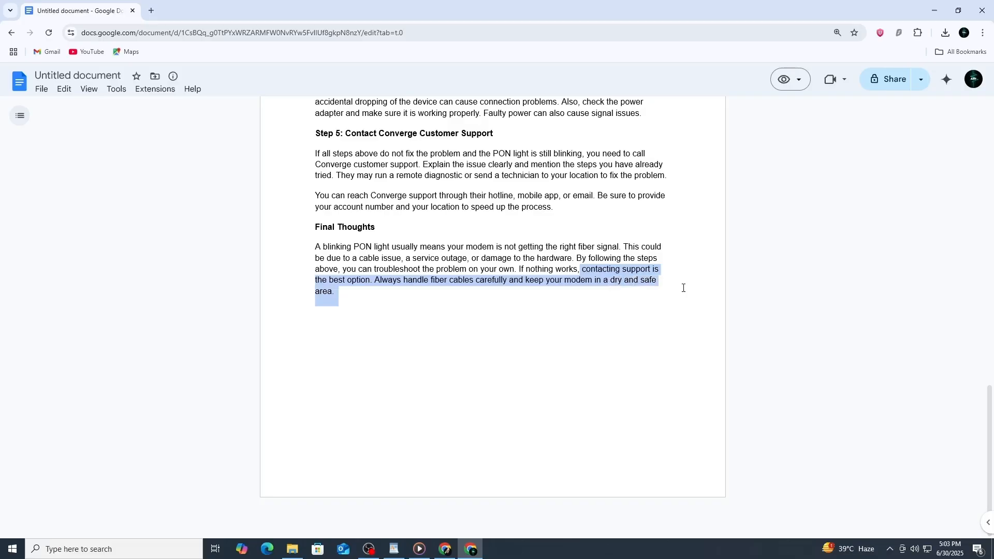
mouse_move(643, 293)
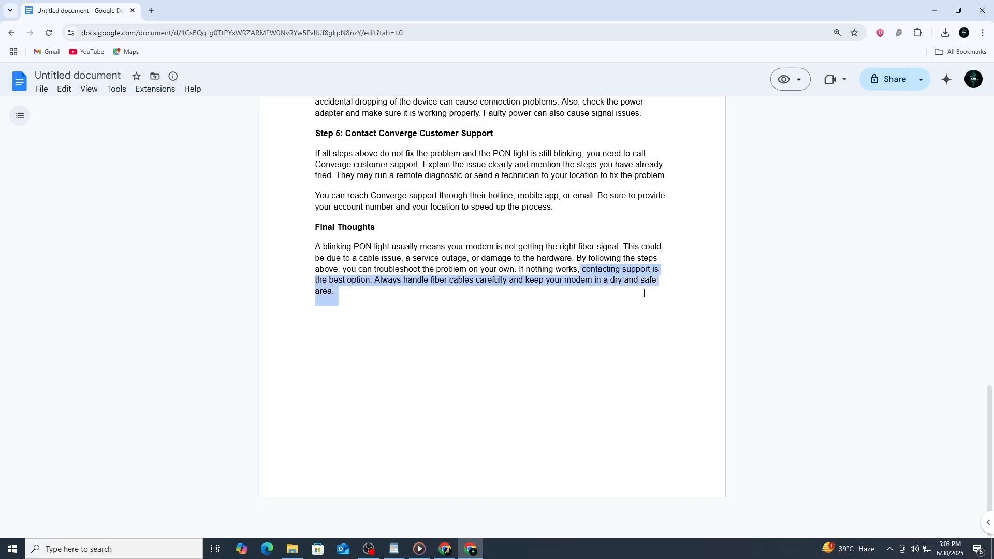
Step: Scroll back up from Final Thoughts to the top of the article
scroll(up, 3)
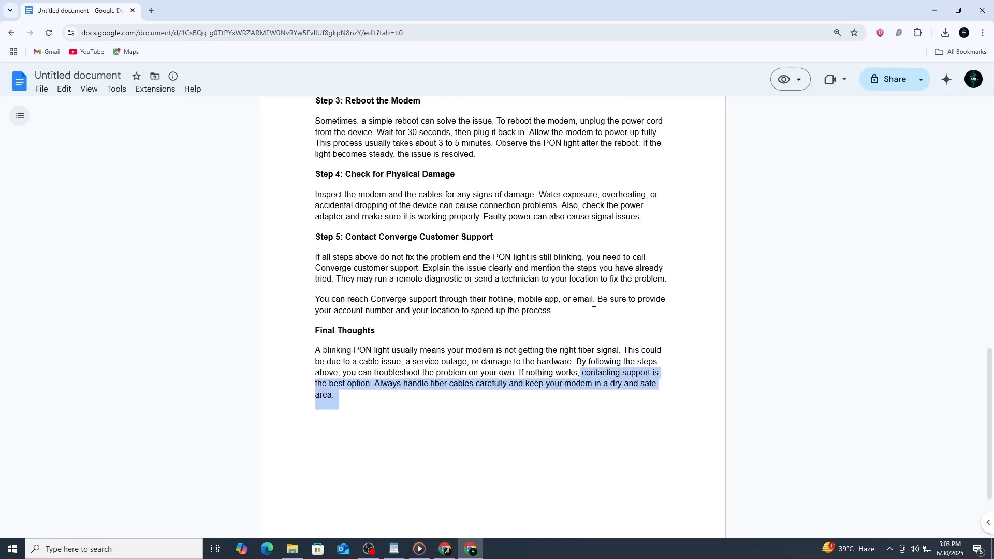
scroll(up, 3)
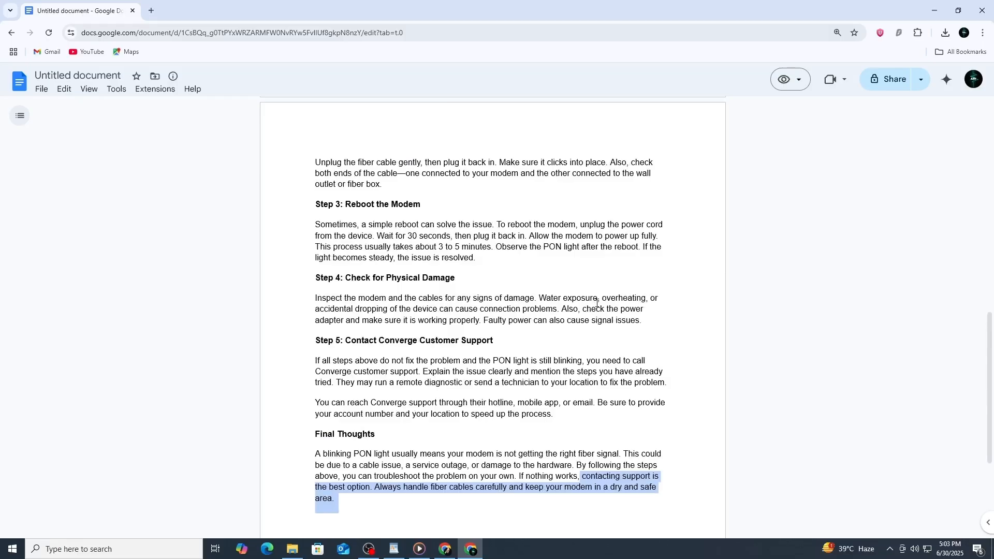
scroll(up, 3)
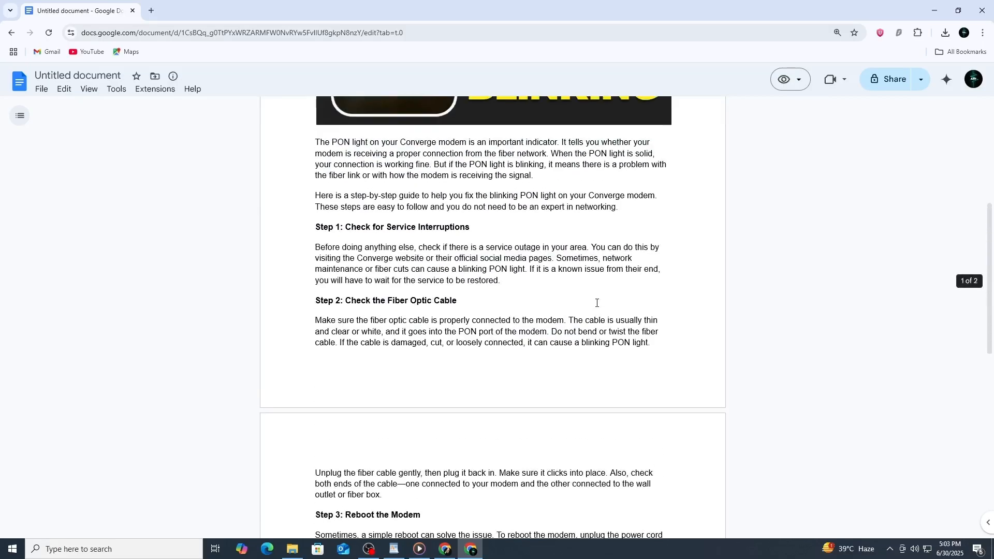